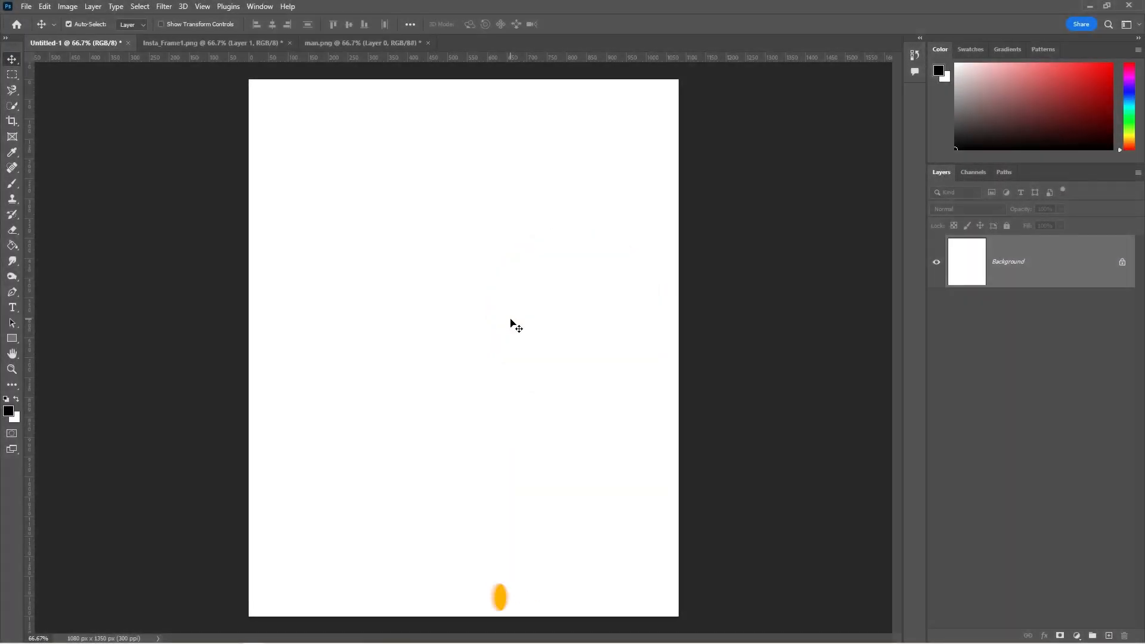
Step: Create a new blank portrait document and cover it with a solid red colour fill layer
key(ctrl+n)
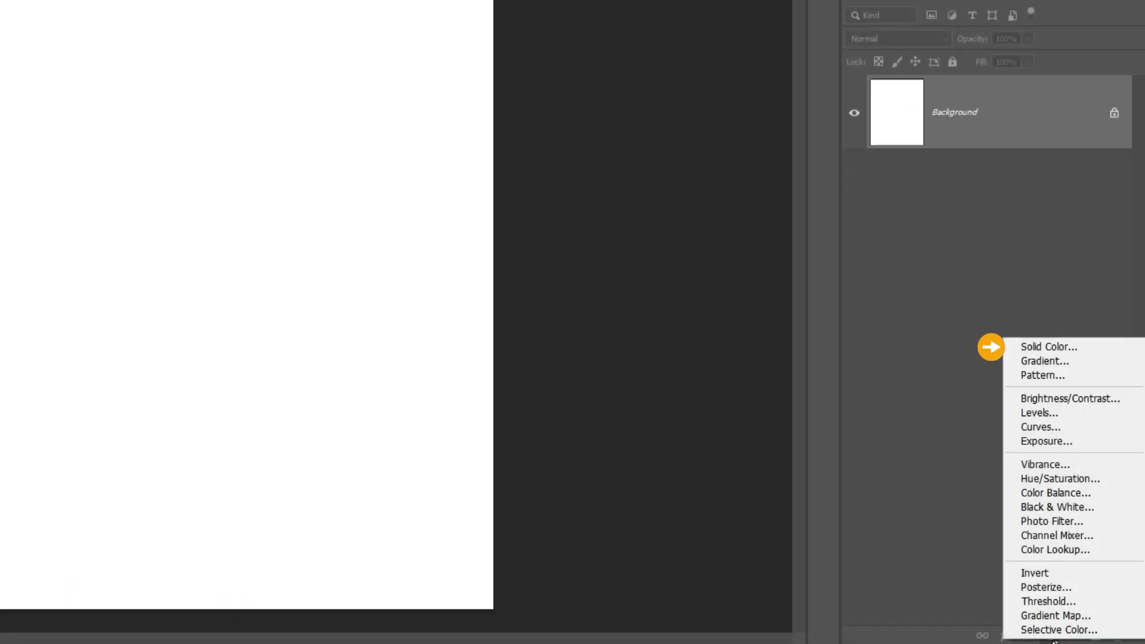
click(1050, 348)
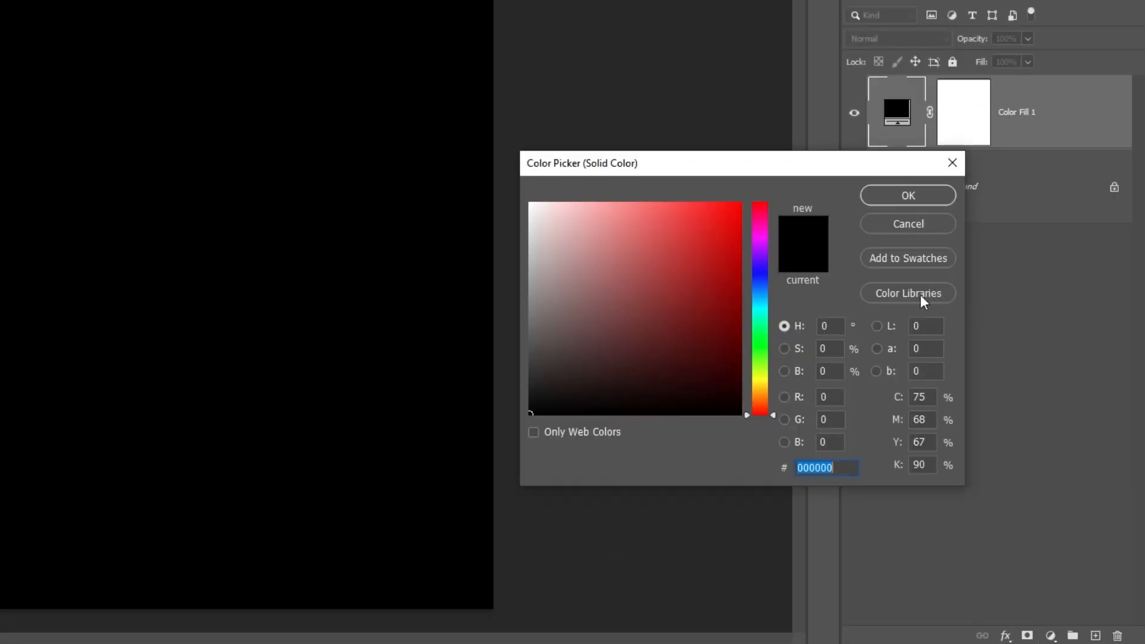
click(907, 196)
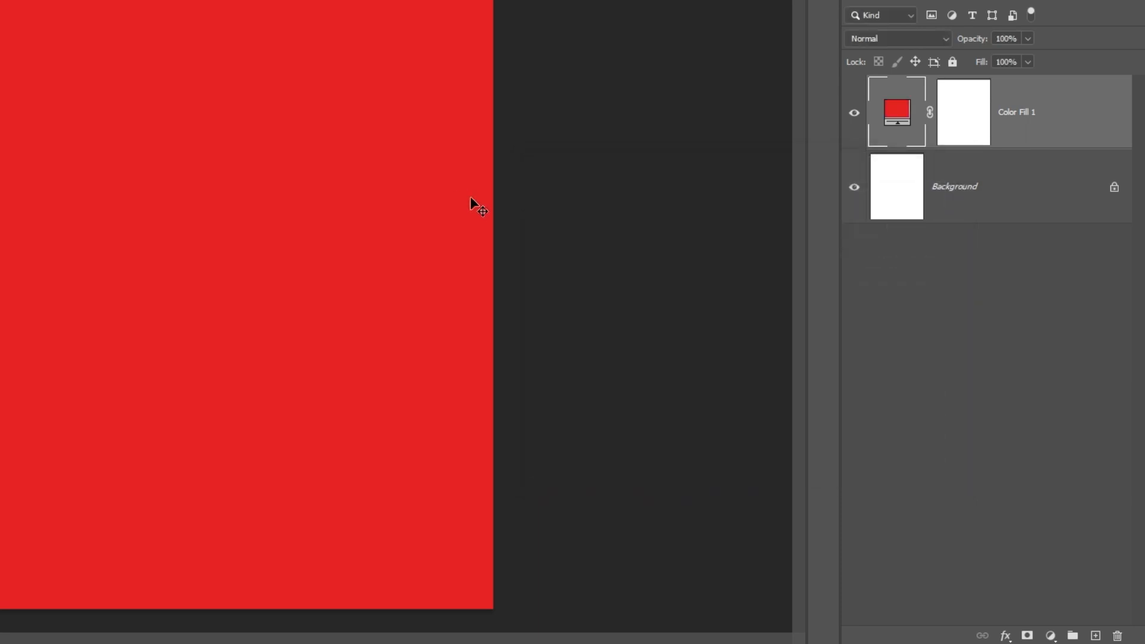
Step: Bring the Insta_Frame1.png frame graphic into Untitled-1, centred over the red fill
click(249, 42)
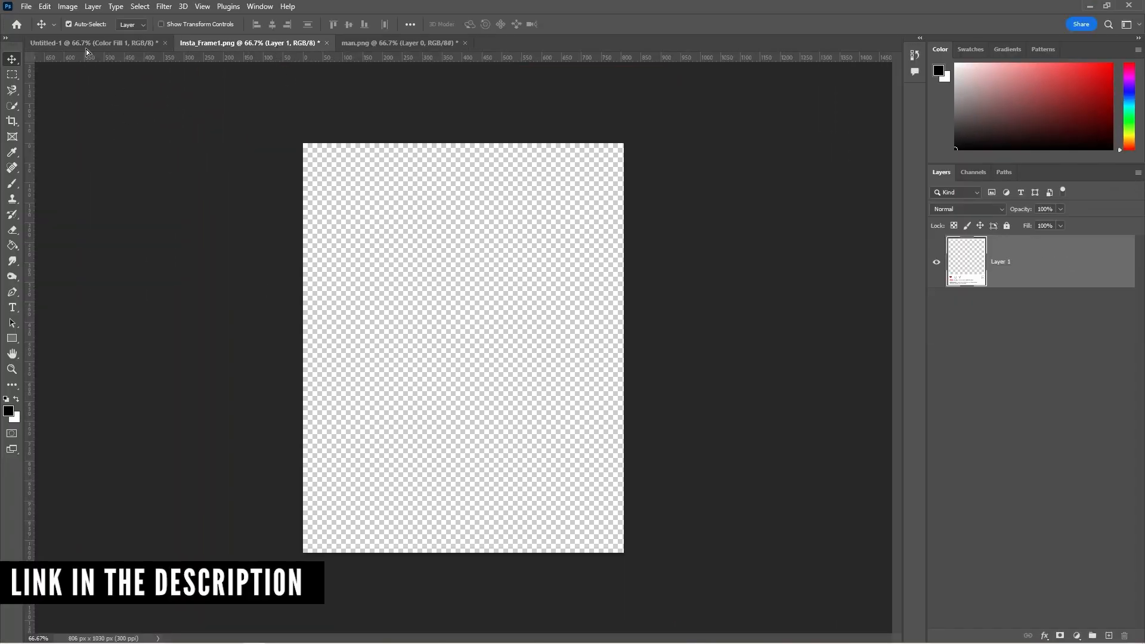
click(65, 42)
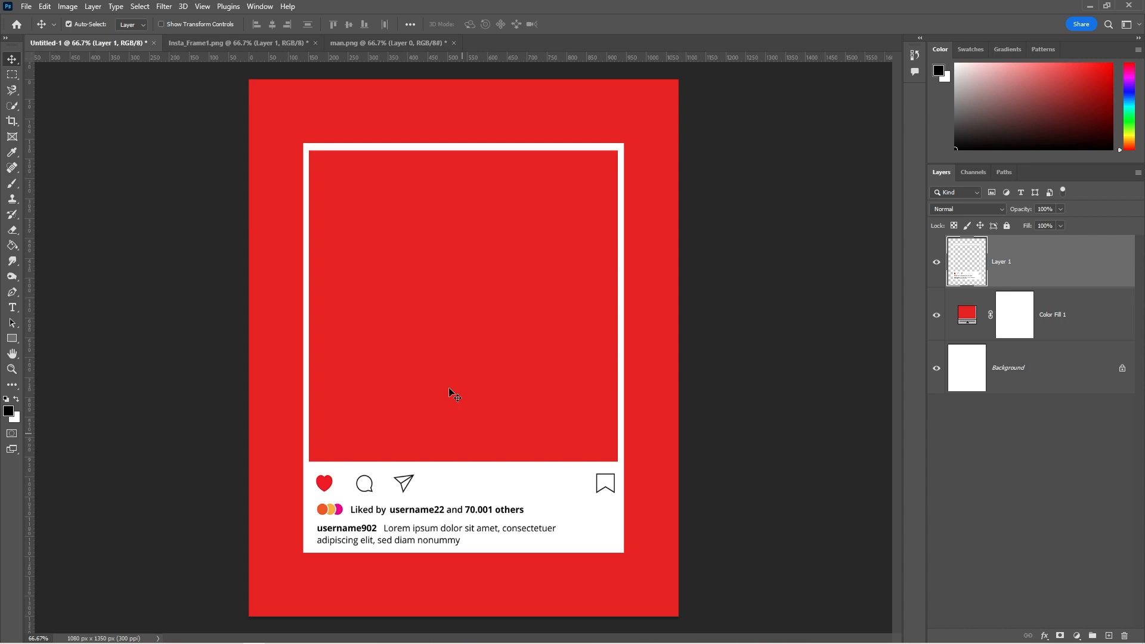
Step: Convert the man.png model layer to a smart object and move it into Untitled-1
click(387, 42)
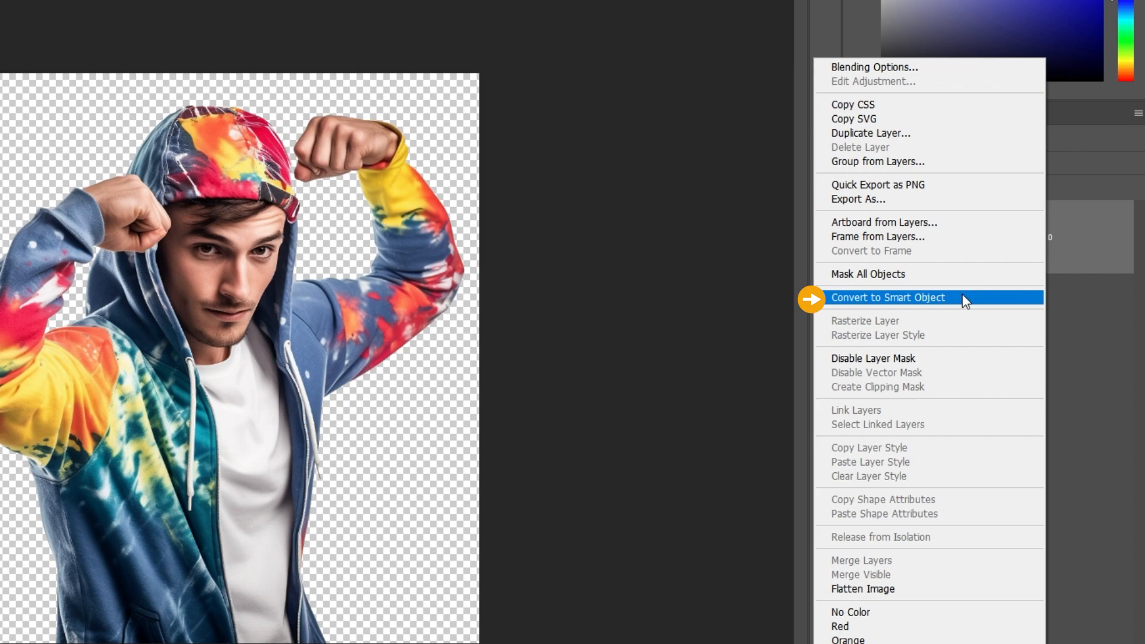
click(888, 297)
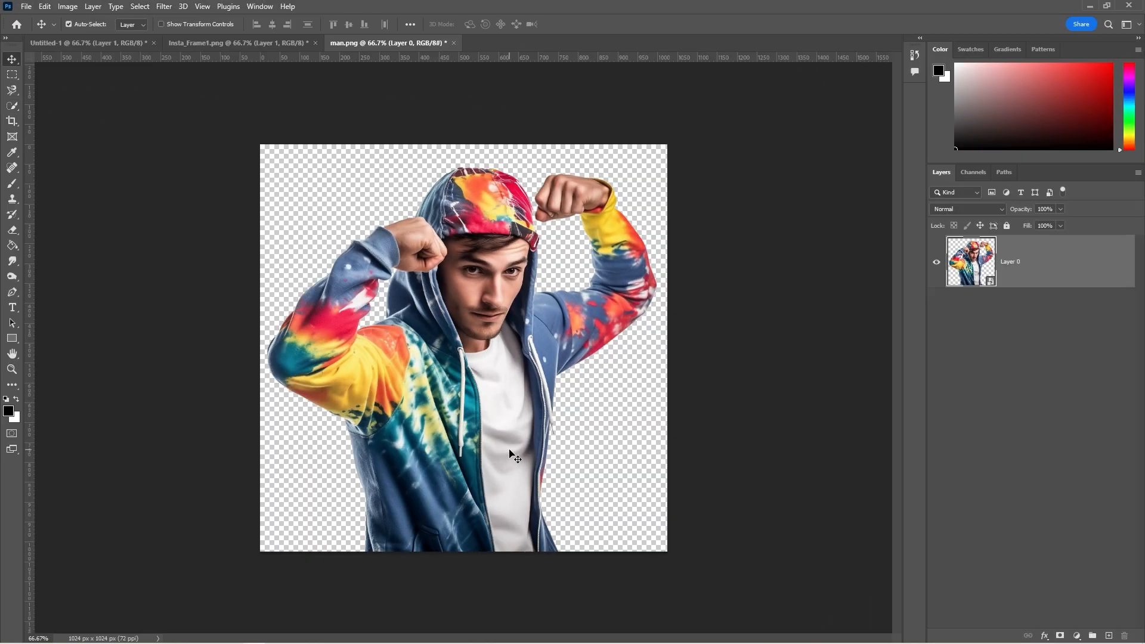
click(88, 42)
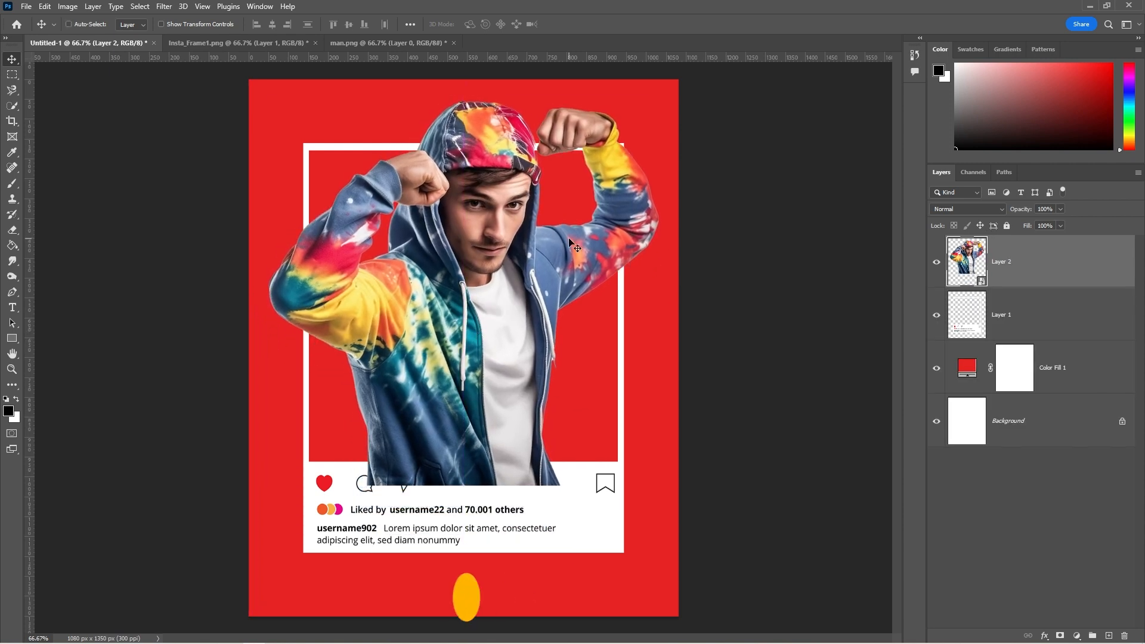
Step: Free-transform the model smaller so his hood and fists rise above the frame top
key(ctrl+t)
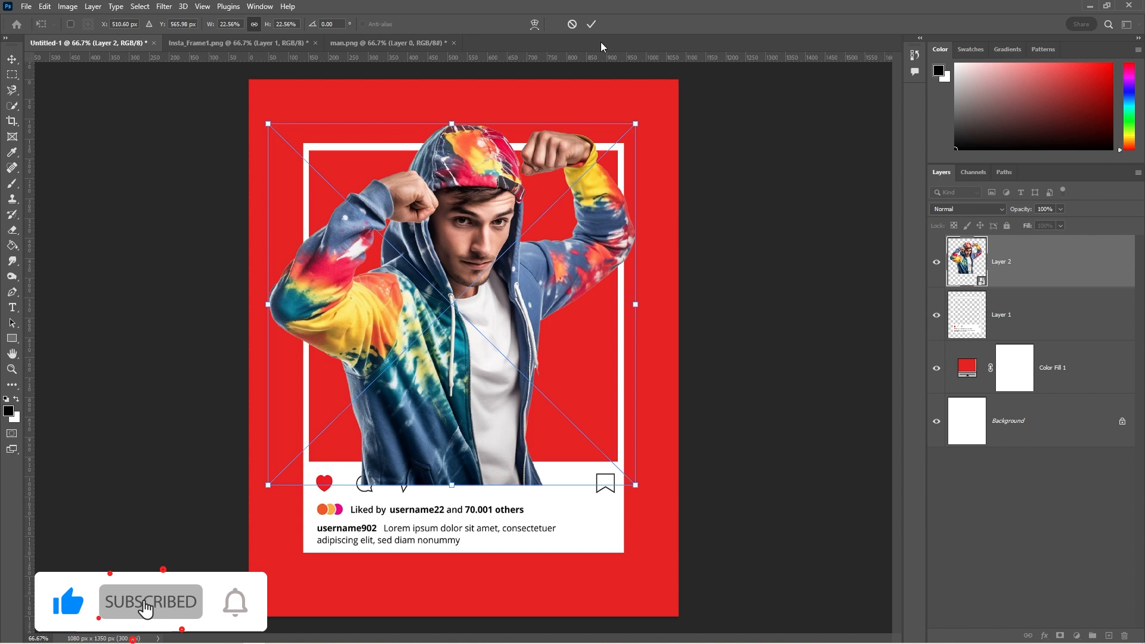
click(592, 24)
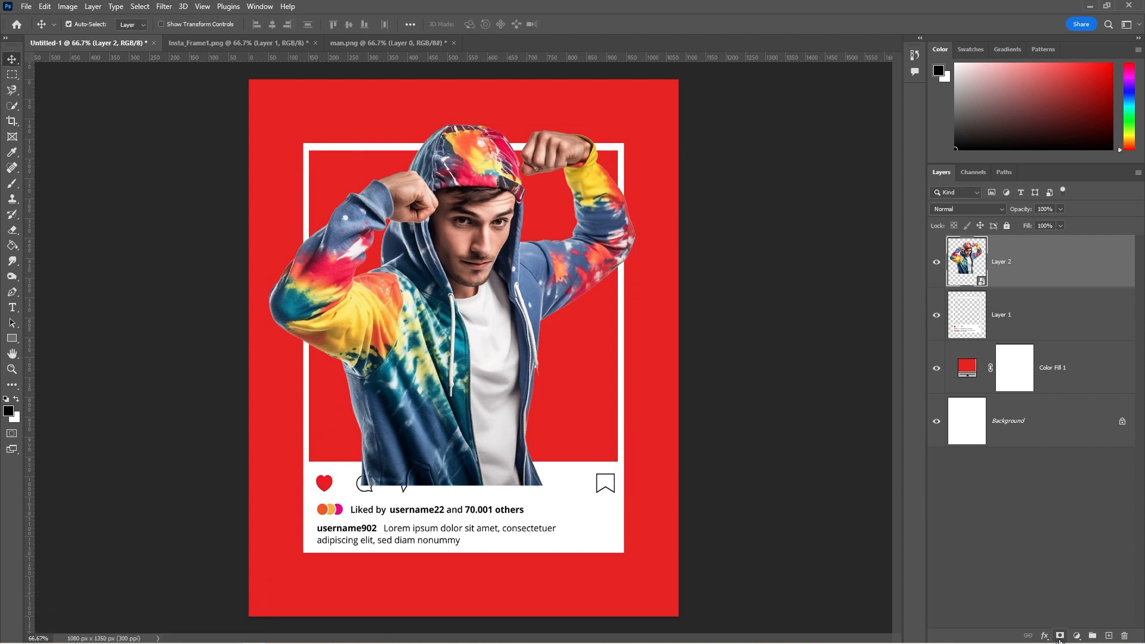
Step: Mask the model layer, hiding the hoodie over the icon row, then invert the frame selection
click(1059, 634)
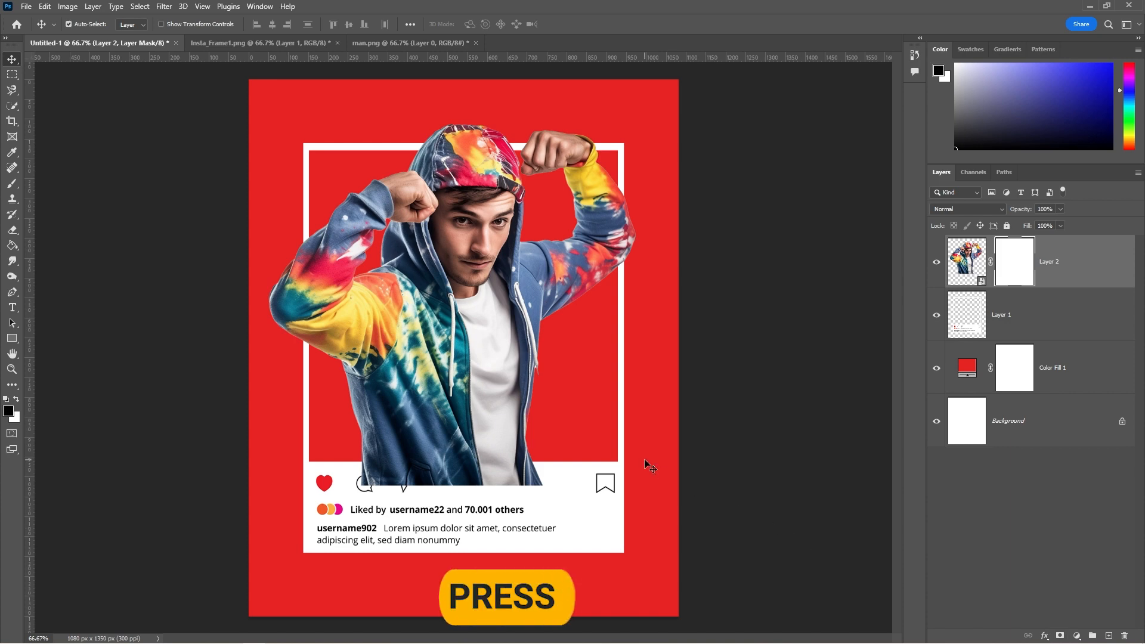
click(12, 166)
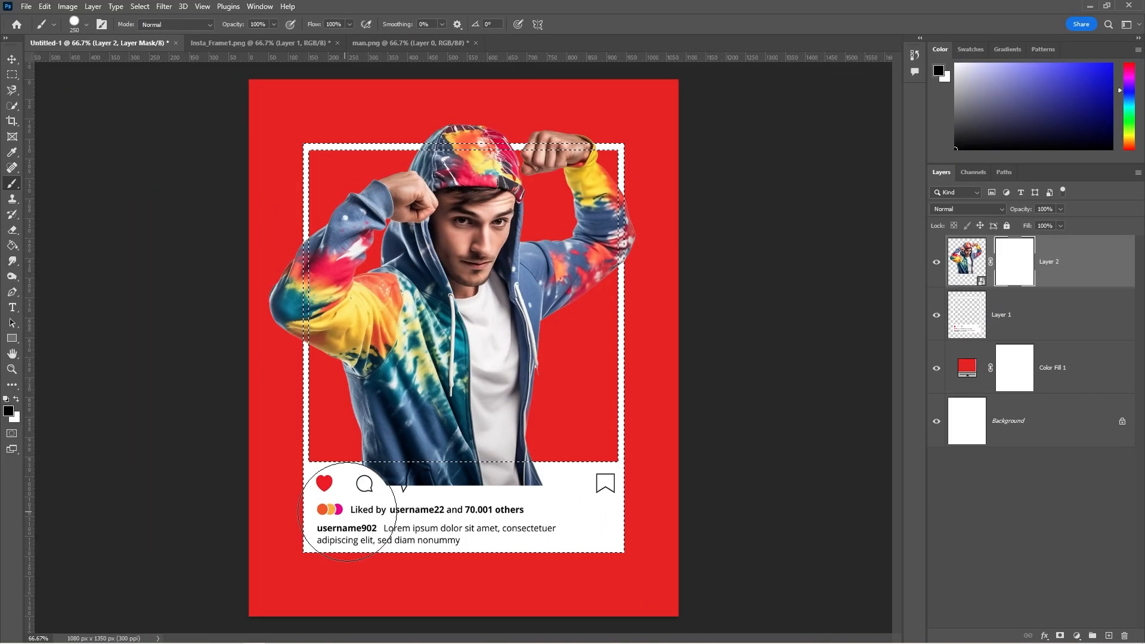
mouse_move(698, 290)
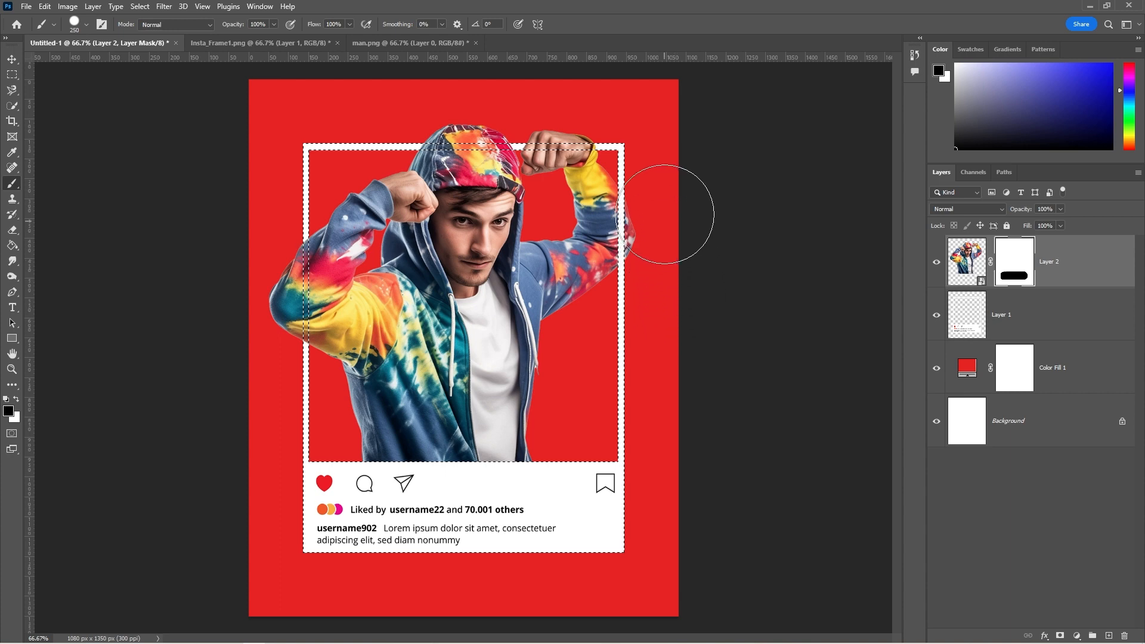
mouse_move(661, 385)
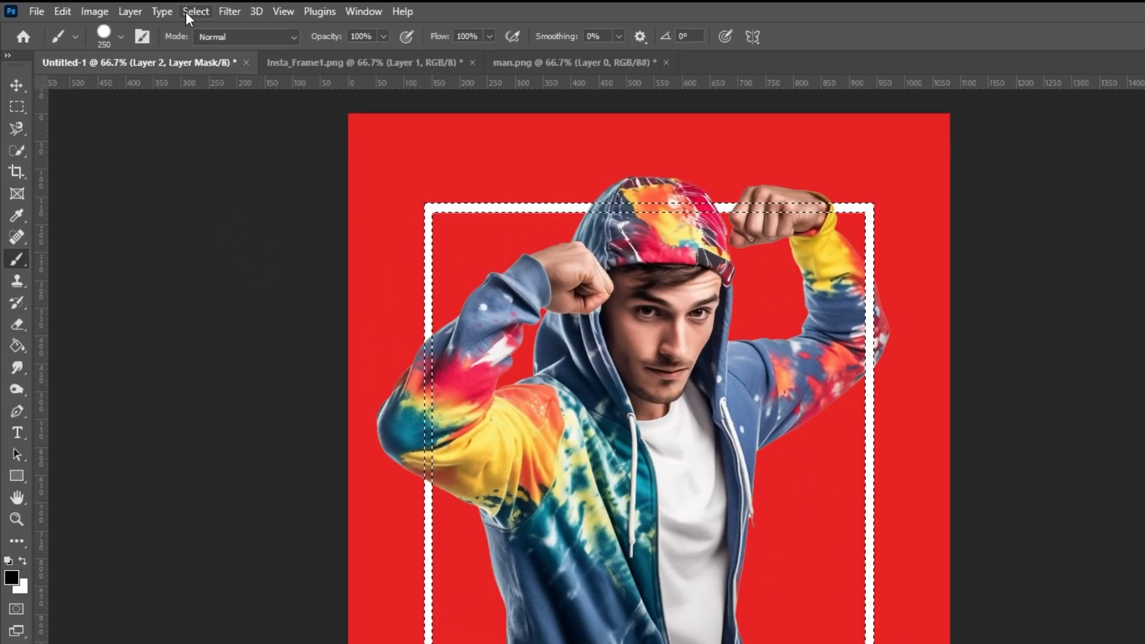
click(195, 11)
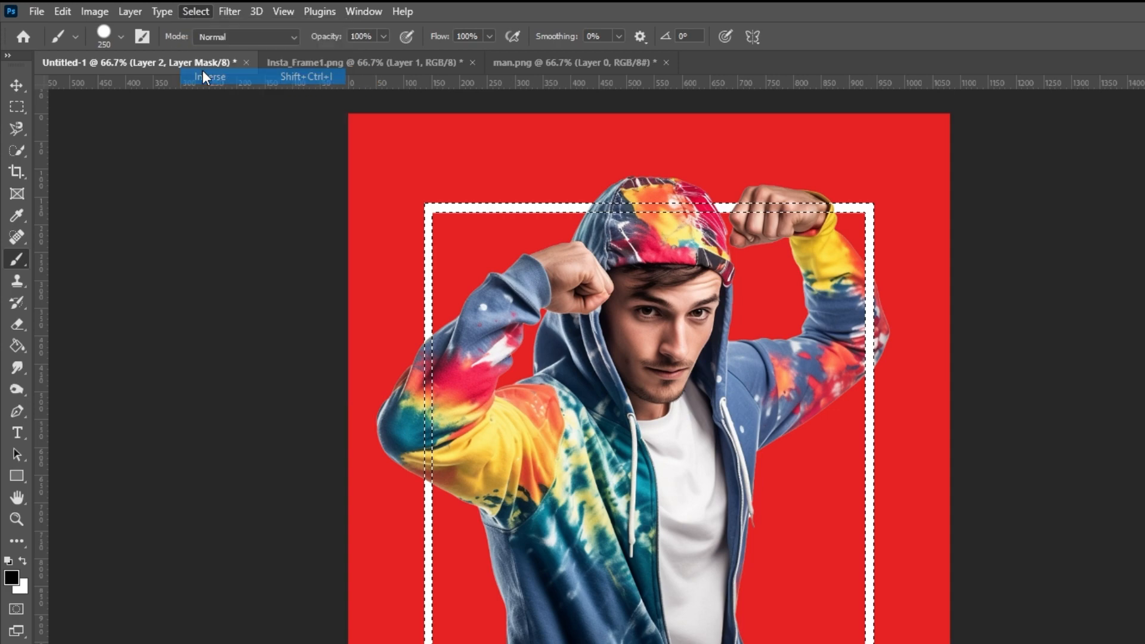
click(211, 76)
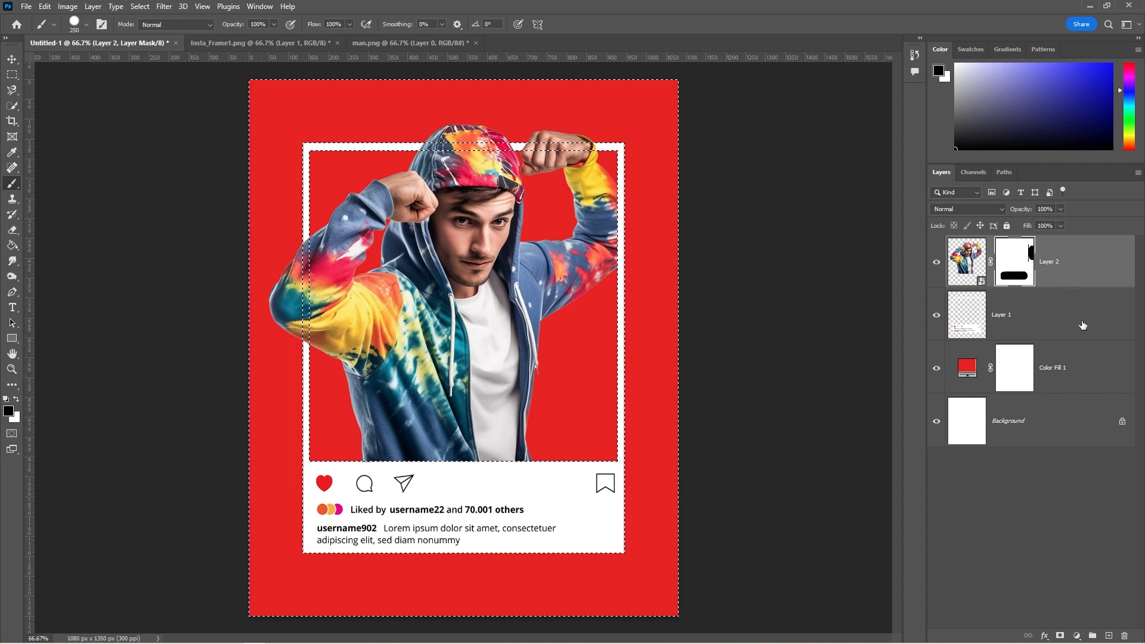
Step: Add an empty layer clipped to the model layer for painting soft shadows
click(1108, 635)
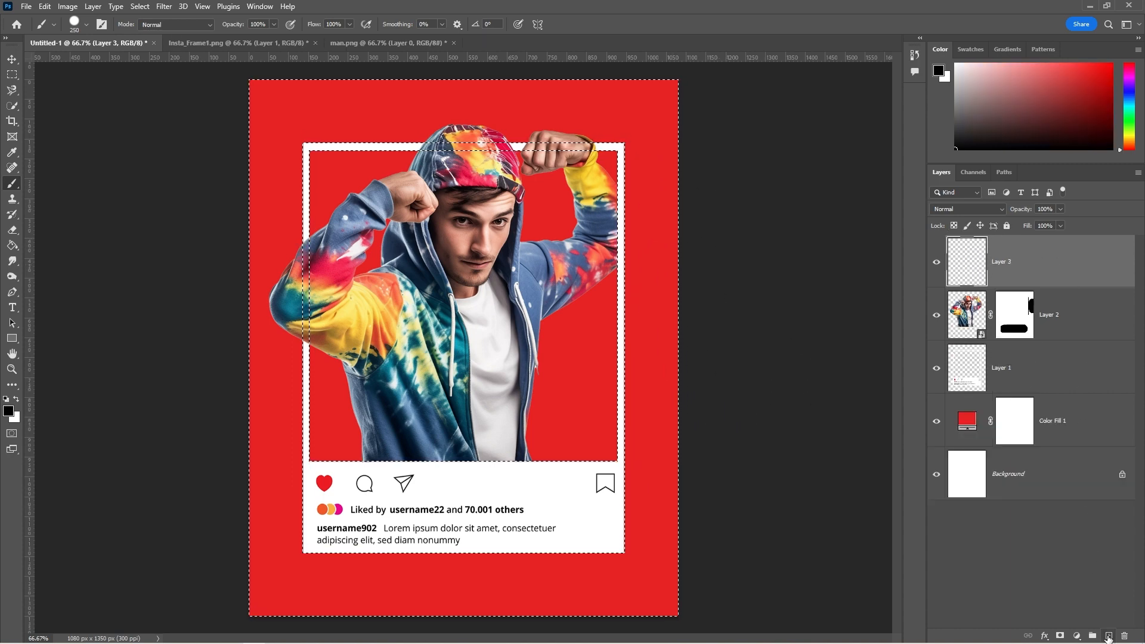
right_click(966, 315)
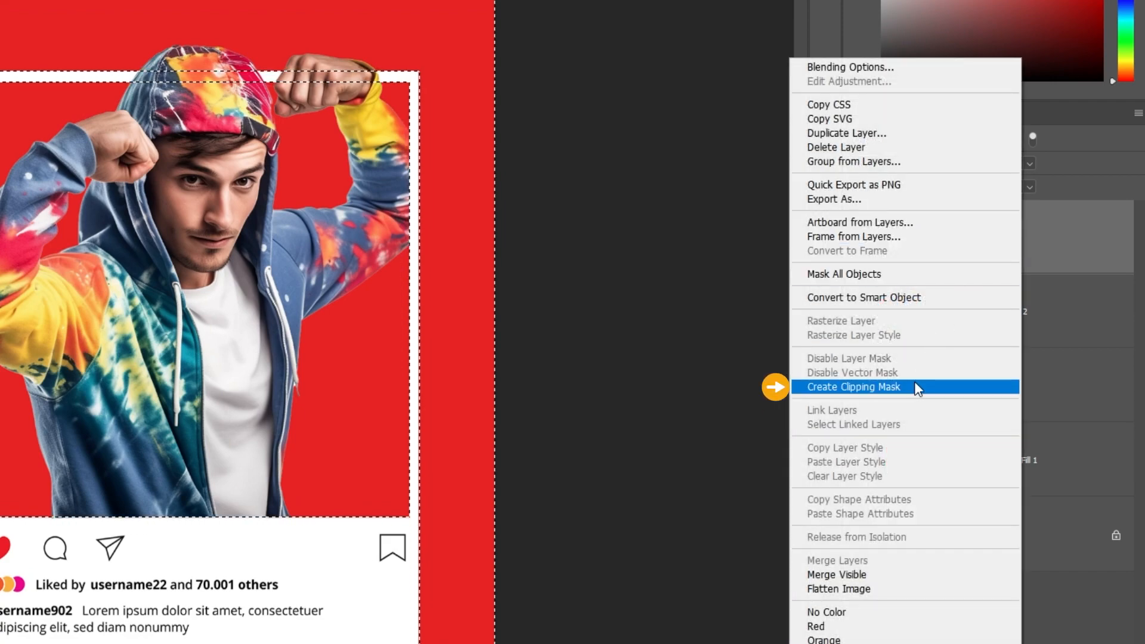
click(853, 387)
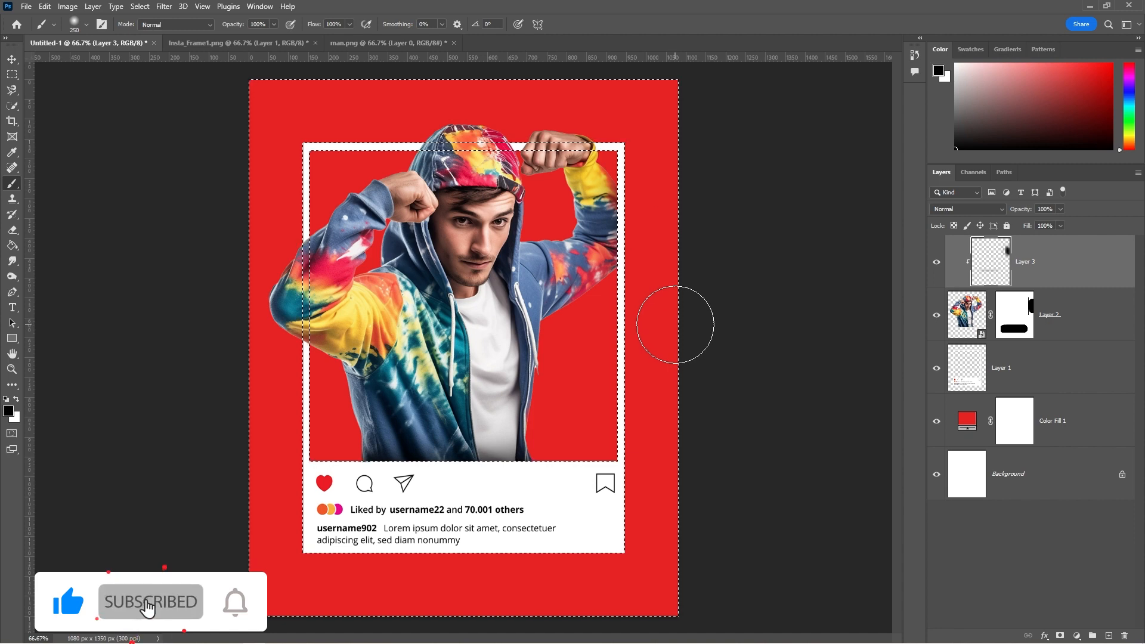
mouse_move(1067, 376)
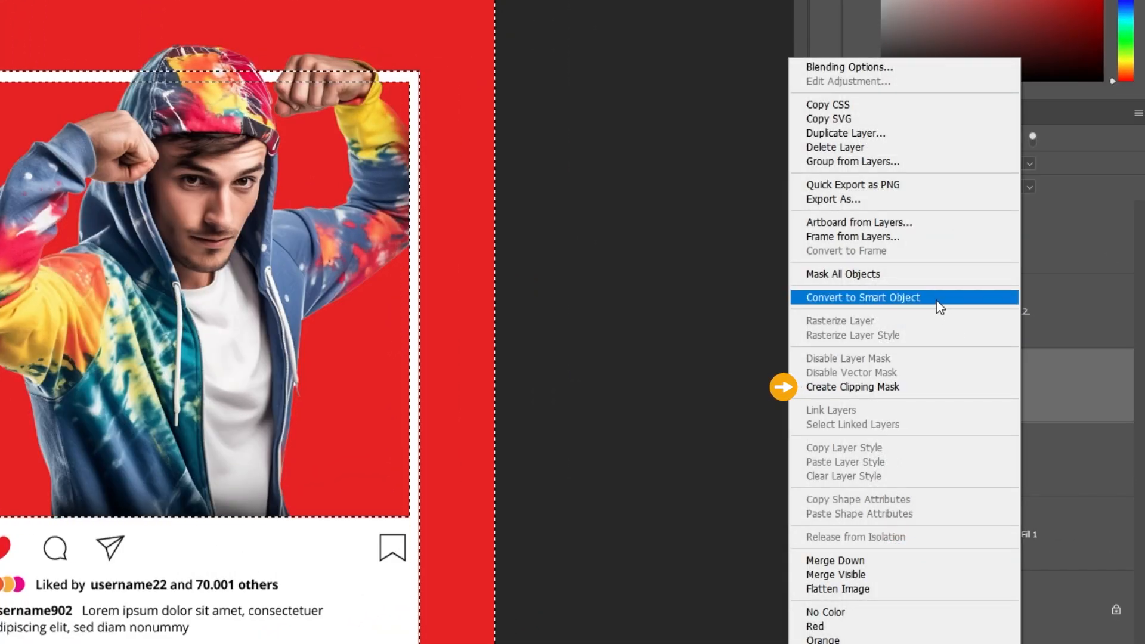
Step: Clip a new shadow layer to the frame where the arm overlaps, then deselect
click(863, 297)
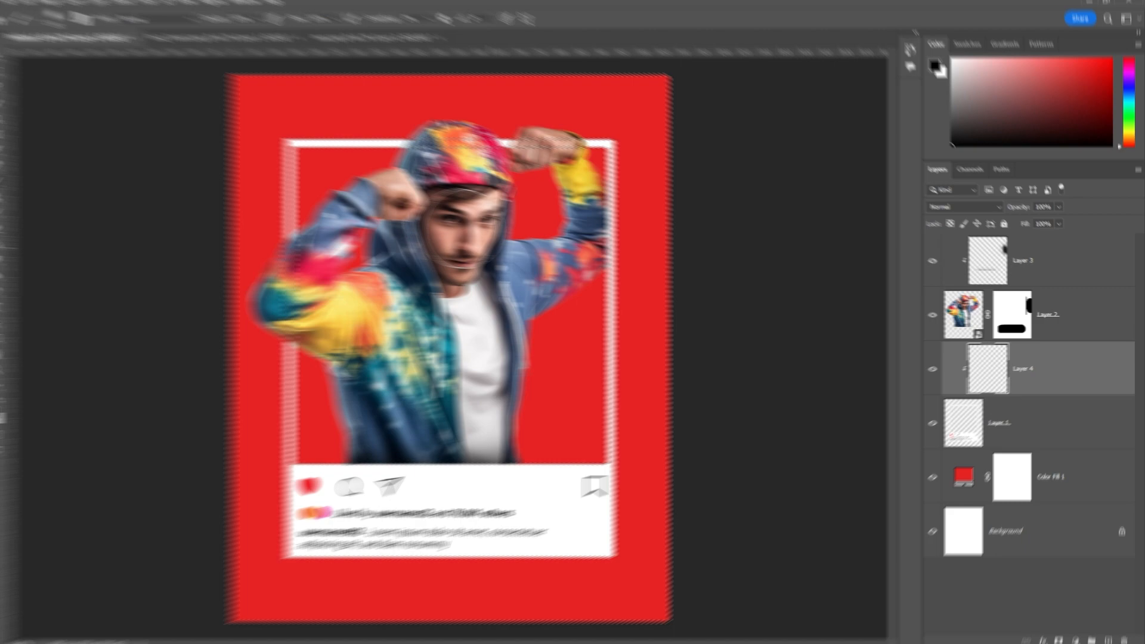
click(195, 11)
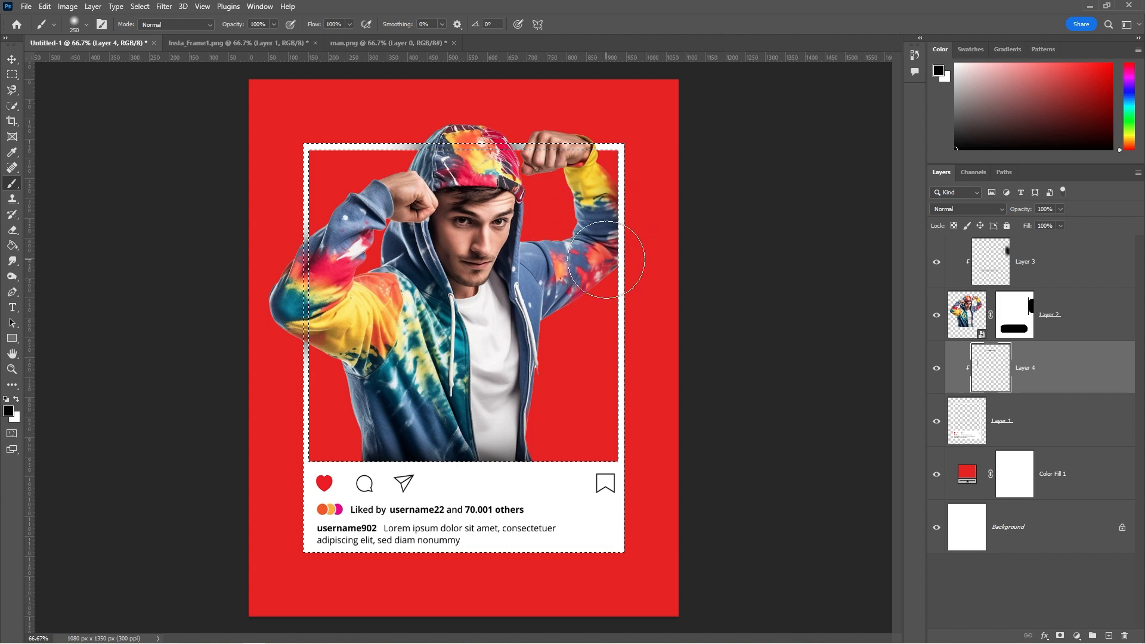
mouse_move(499, 234)
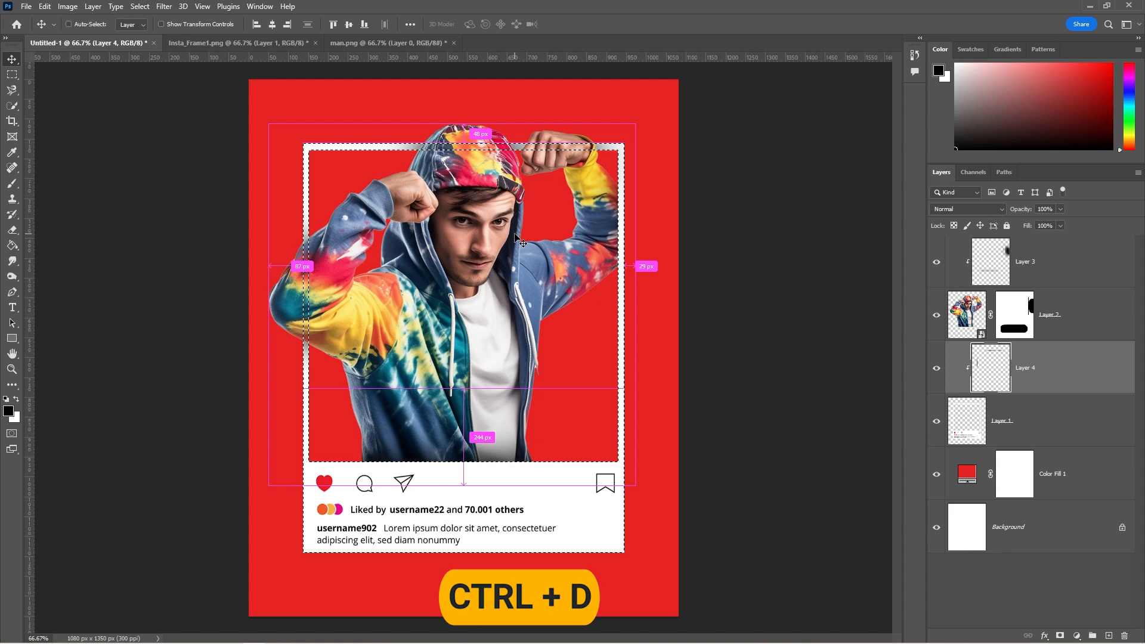
key(ctrl+d)
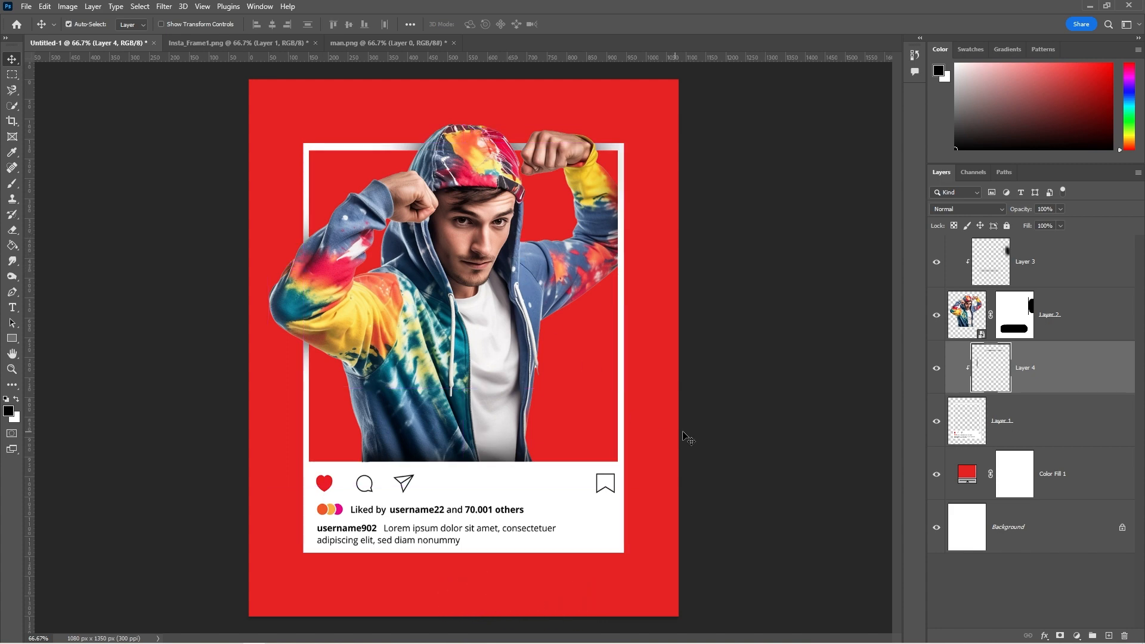
Step: Recolour the Color Fill 1 background layer from red to a medium blue
click(937, 368)
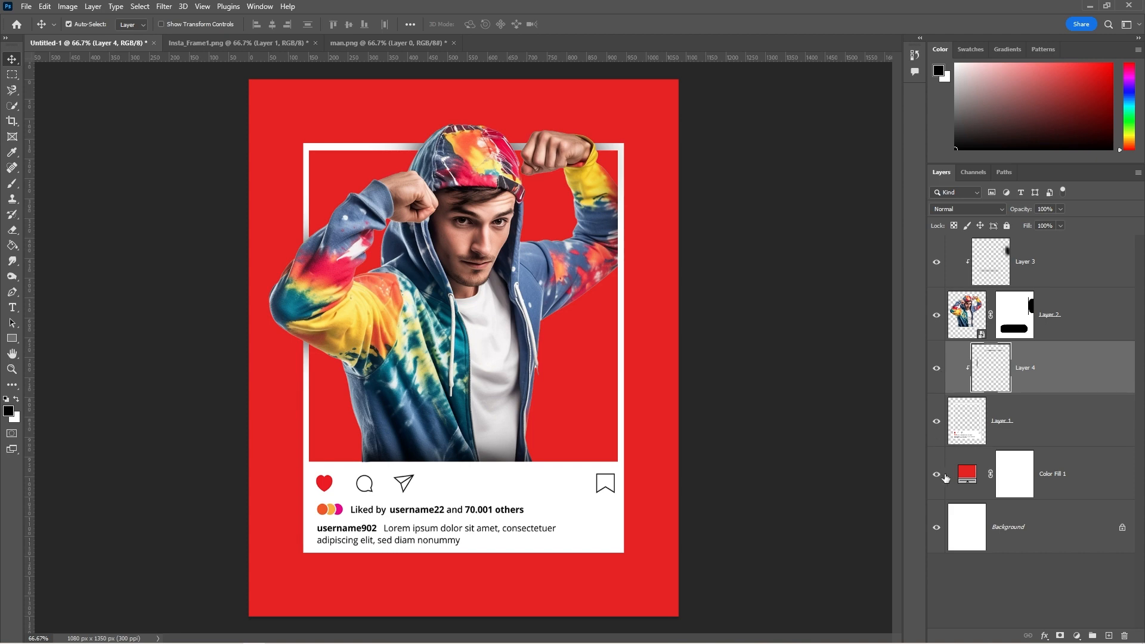
double_click(966, 473)
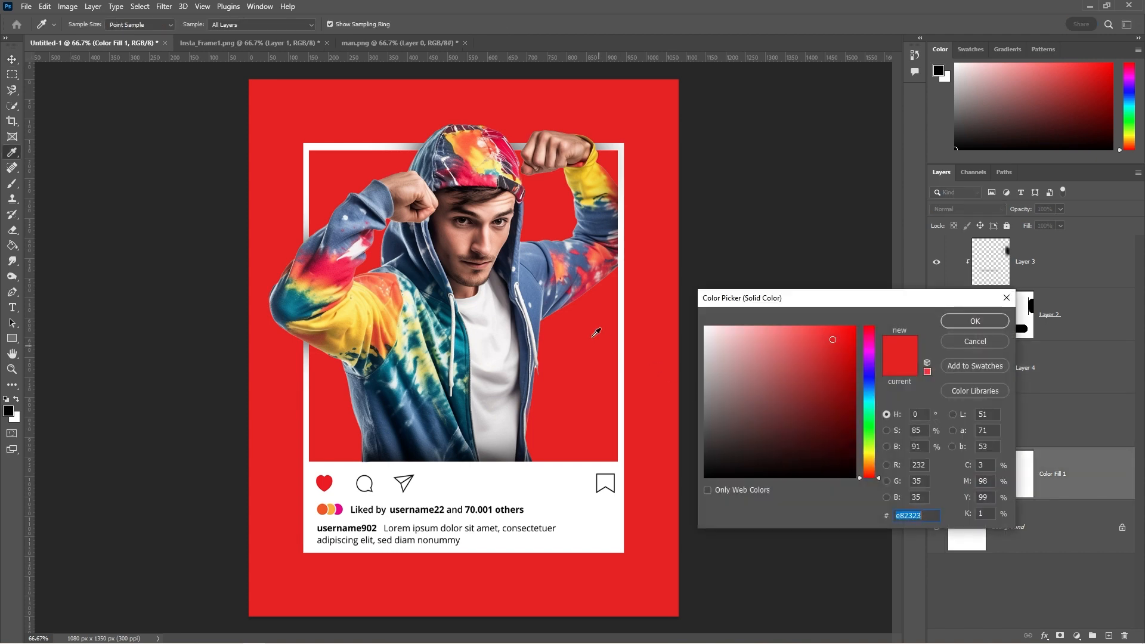
click(869, 387)
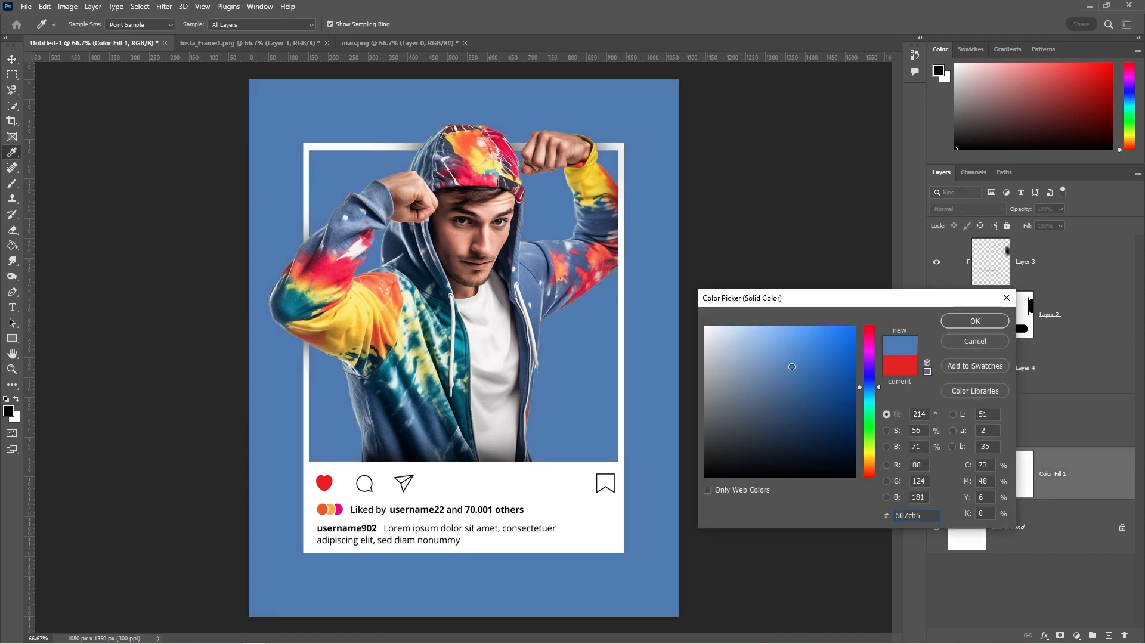
click(801, 367)
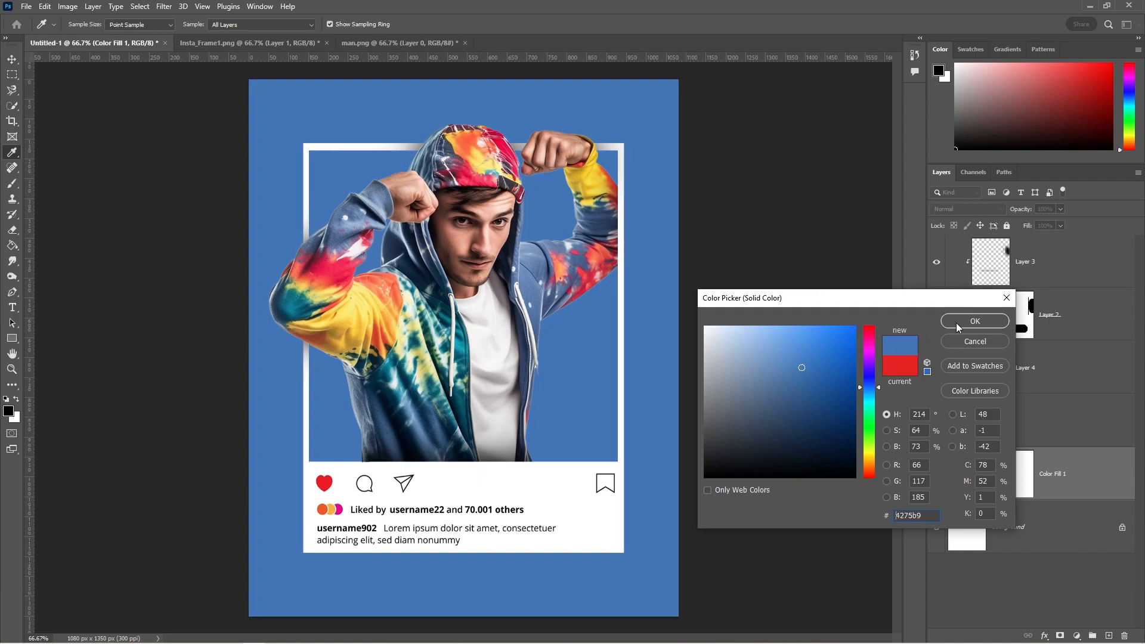